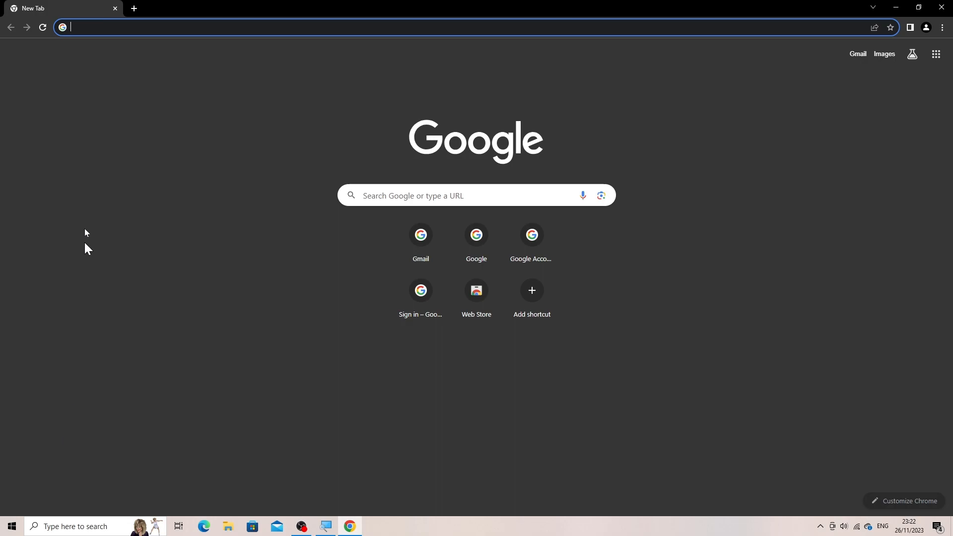
Load 10minutemail.com from the address bar.
left_click(243, 27)
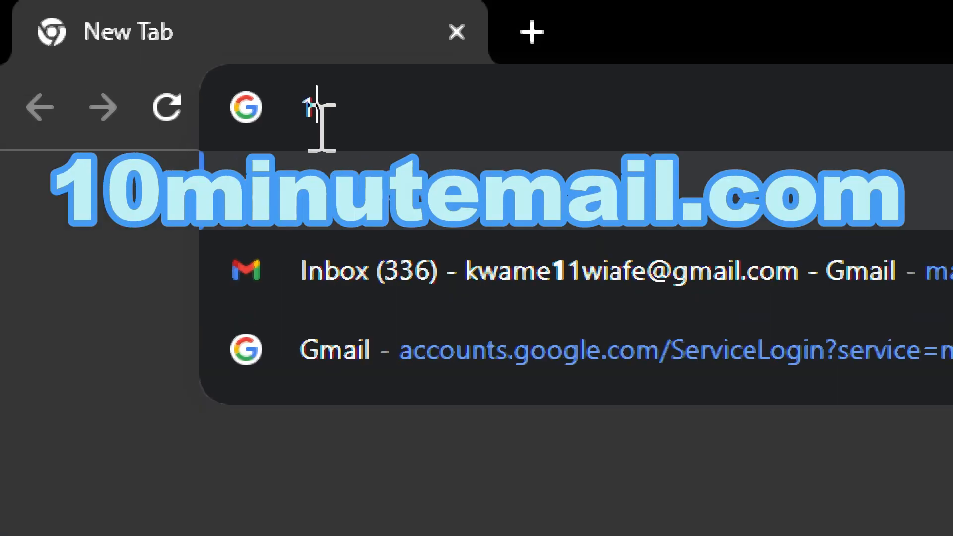
type("10minutemail.com")
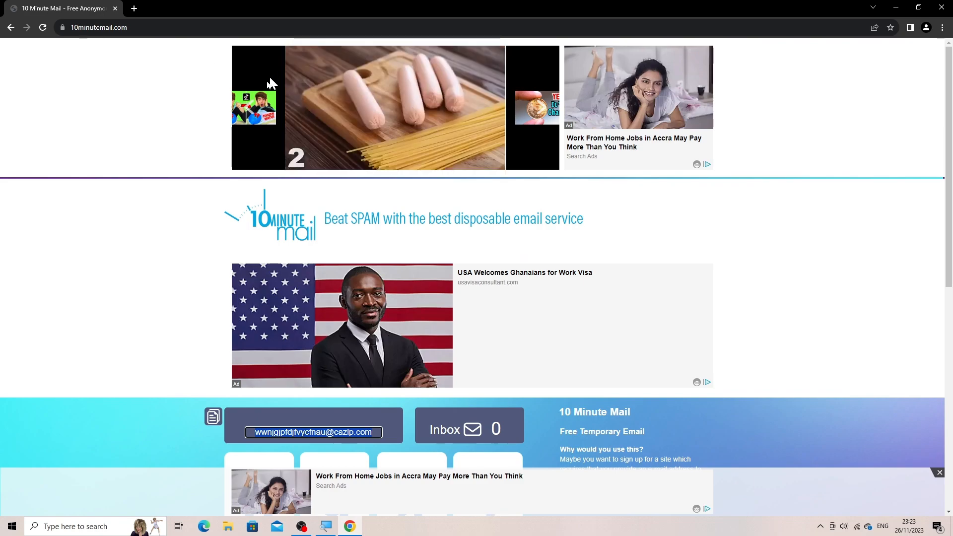
Scroll to the generated temporary email address and copy it.
scroll("down", 3)
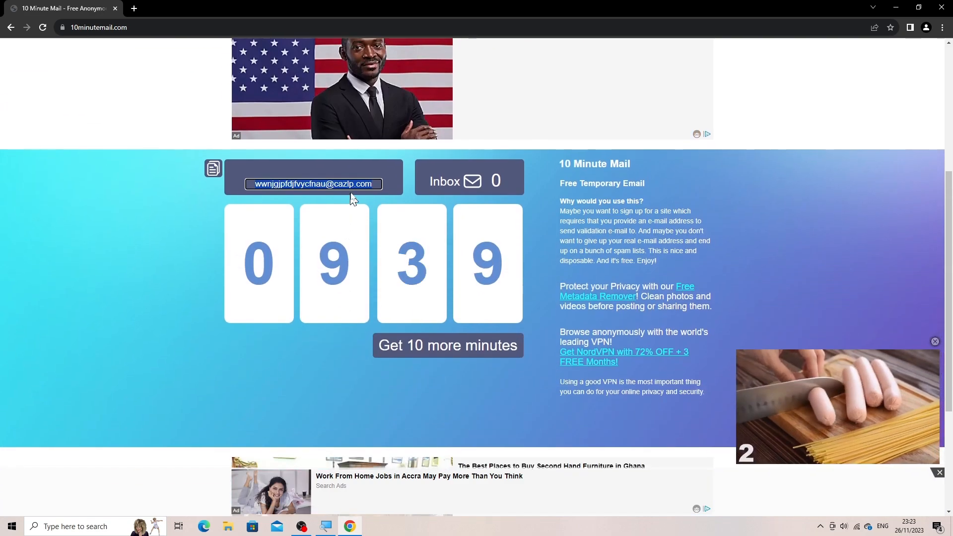
right_click(312, 184)
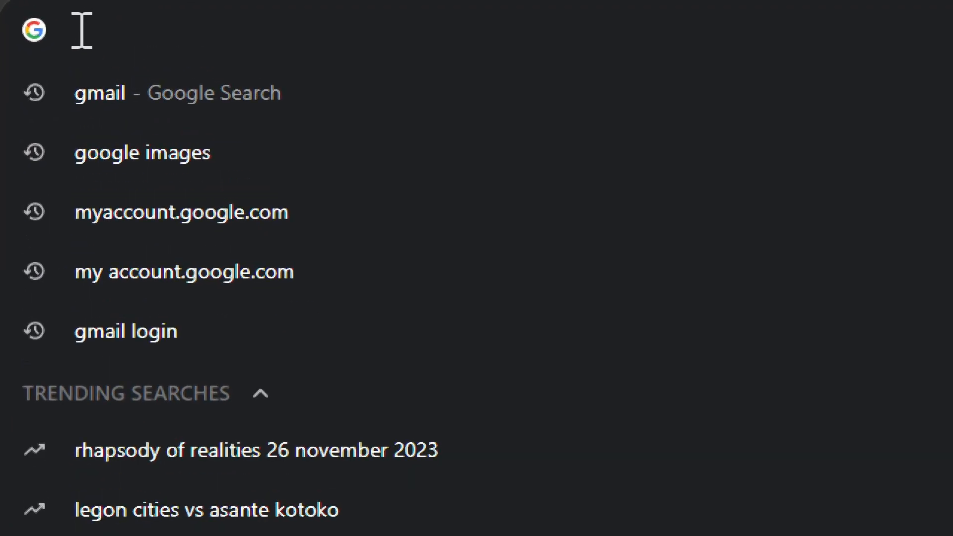
Load reddit.com in a new tab and bring up the Log In dialog.
type("redd")
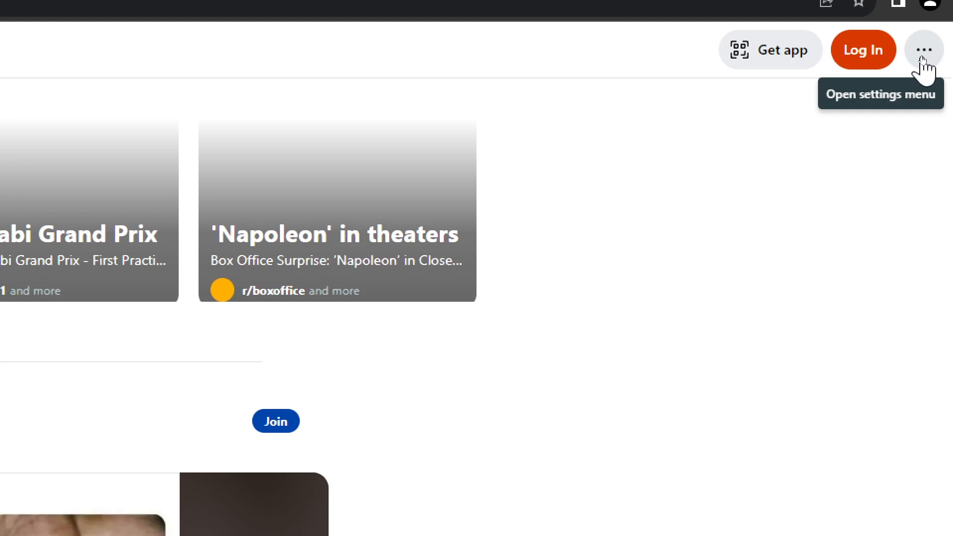
left_click(923, 49)
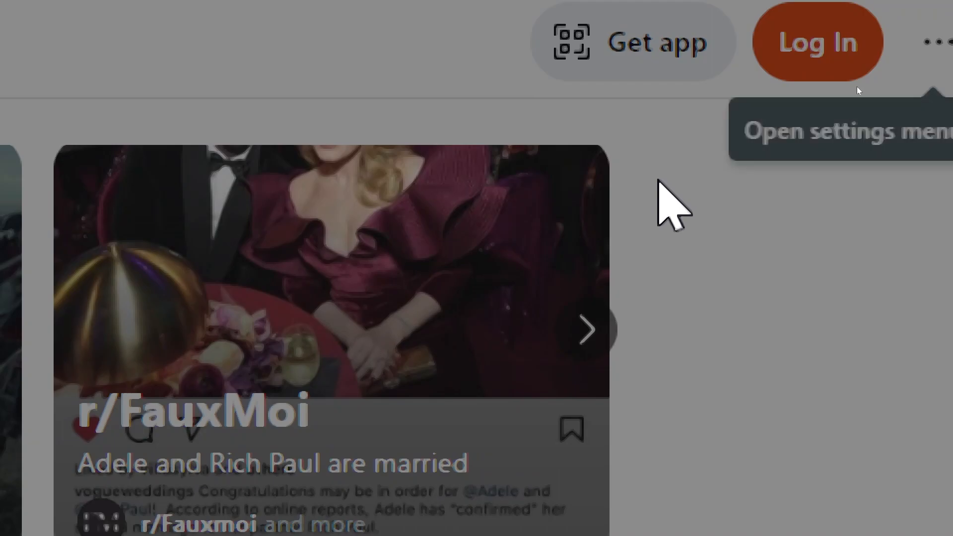
left_click(817, 41)
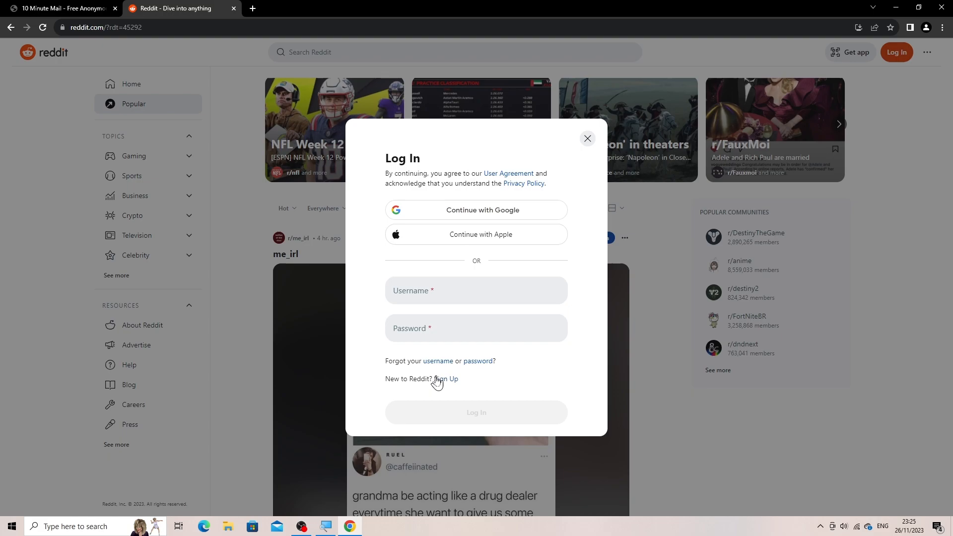
mouse_move(445, 381)
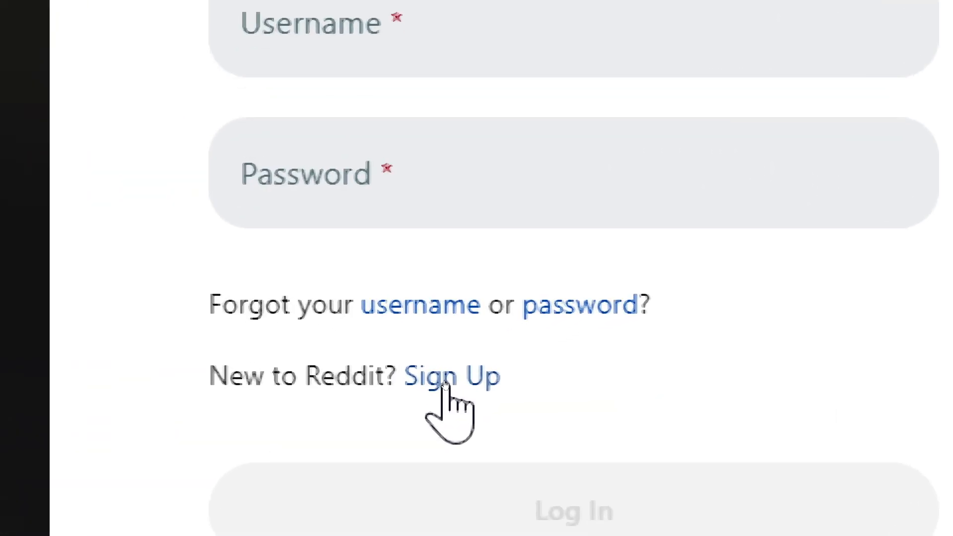
Choose Sign Up and paste the temporary address into the Email field.
left_click(451, 375)
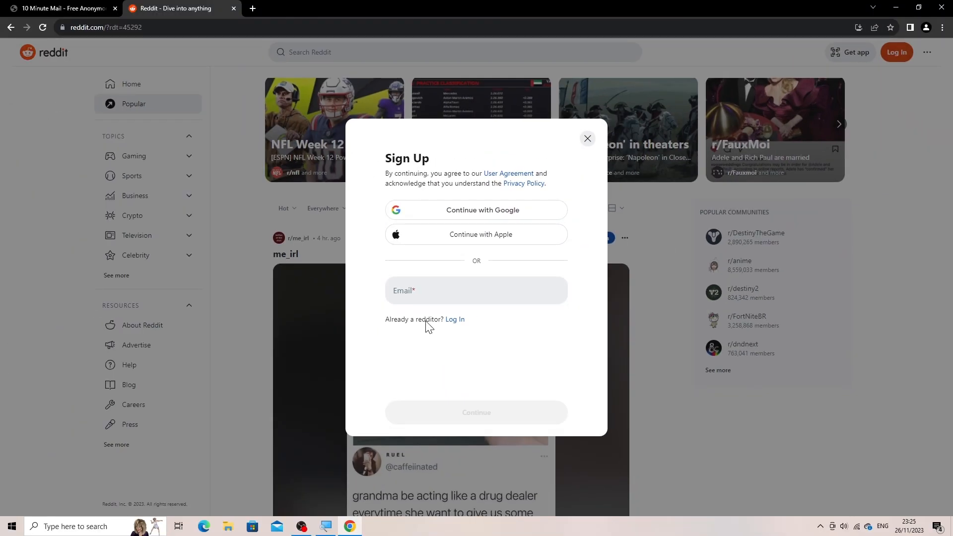
left_click(476, 290)
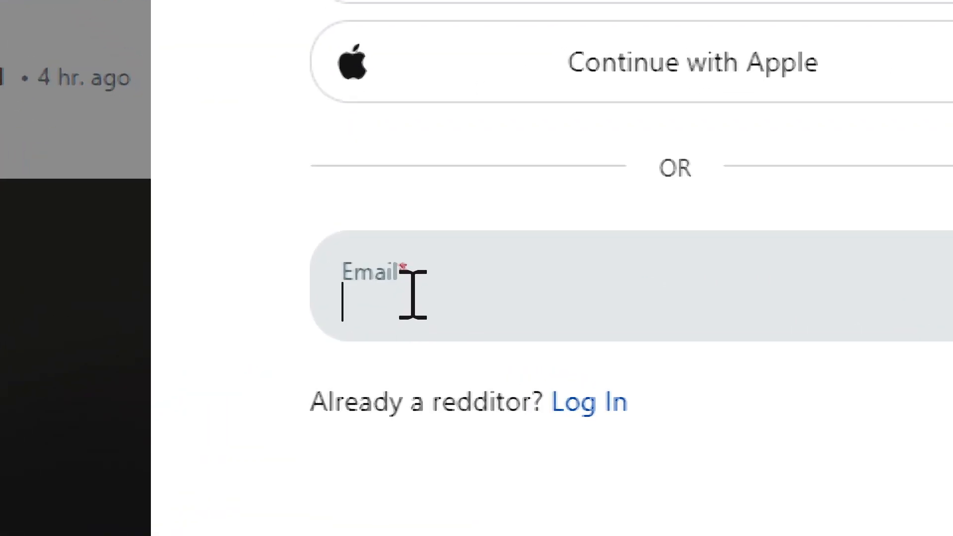
right_click(383, 301)
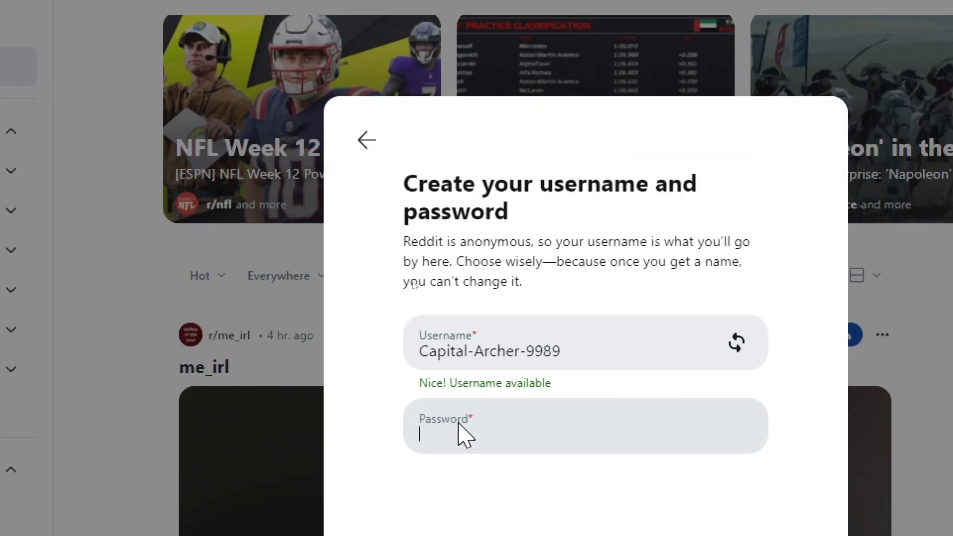
Enter the password and pass the robot check and motorcycle image captcha.
type("password")
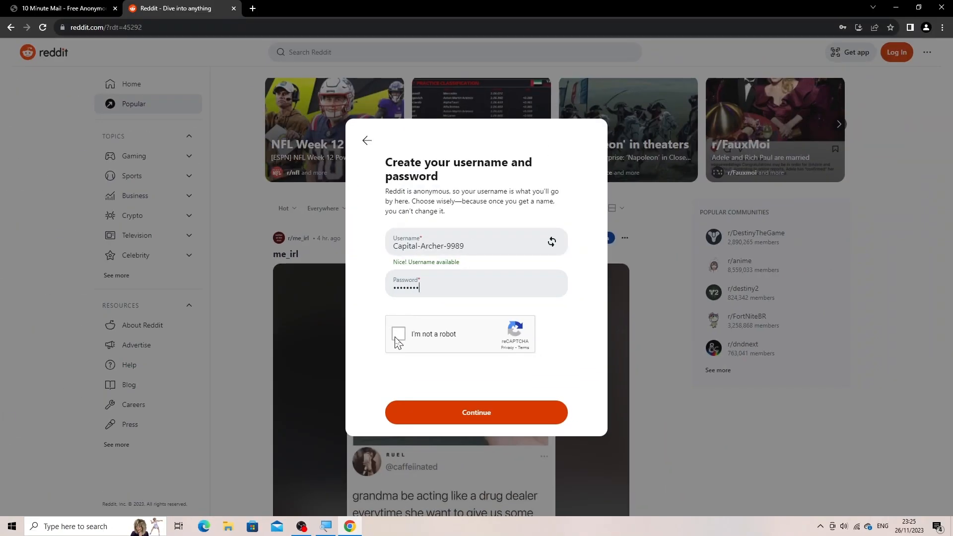
left_click(399, 334)
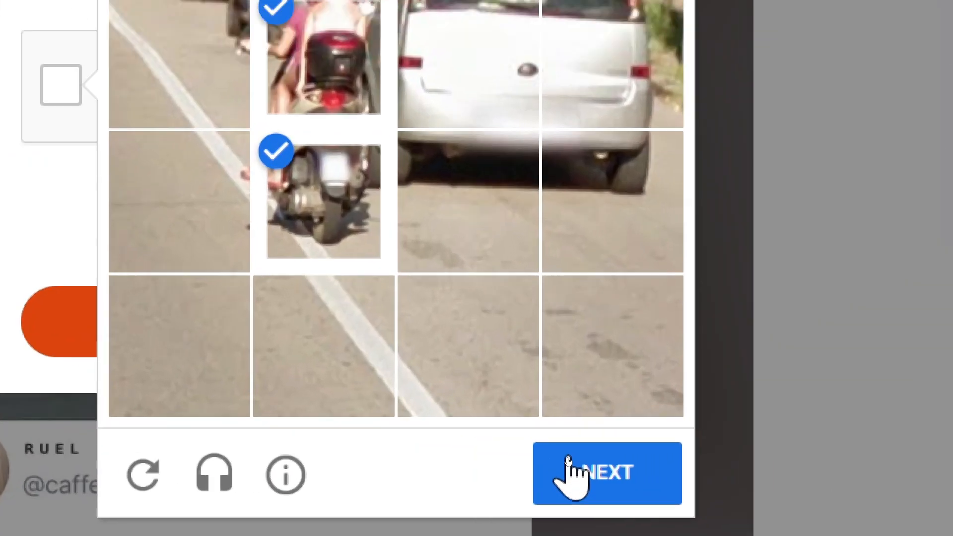
left_click(606, 473)
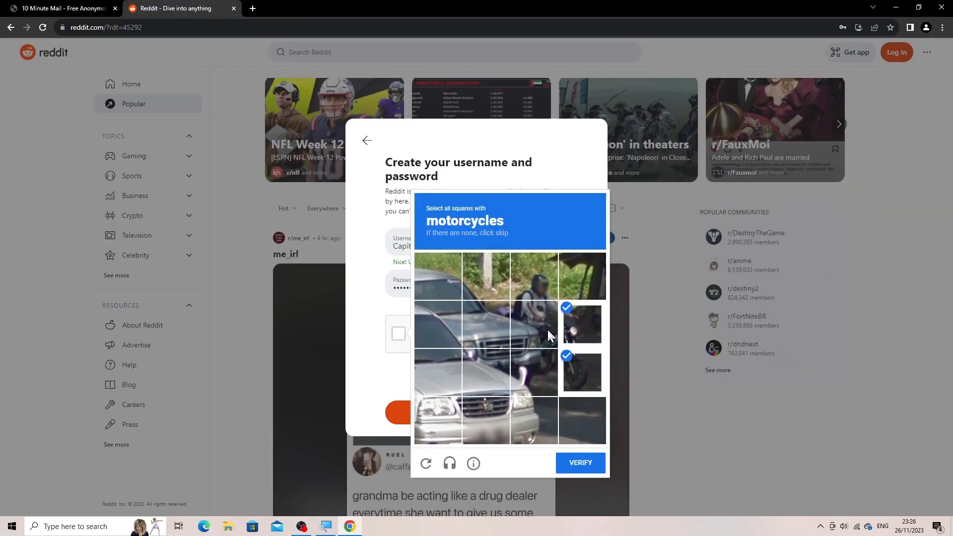
left_click(579, 463)
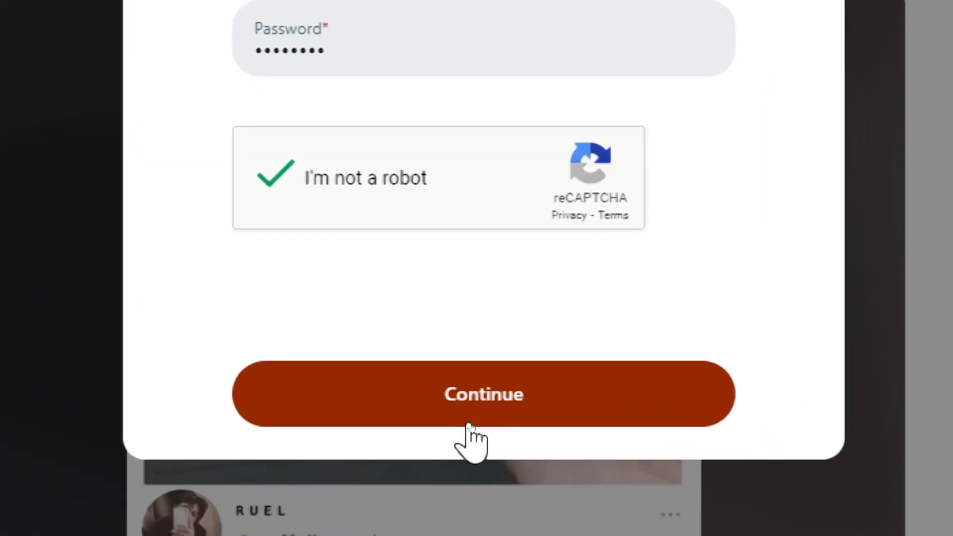
Submit the username and password, then skip the About you questions.
left_click(483, 393)
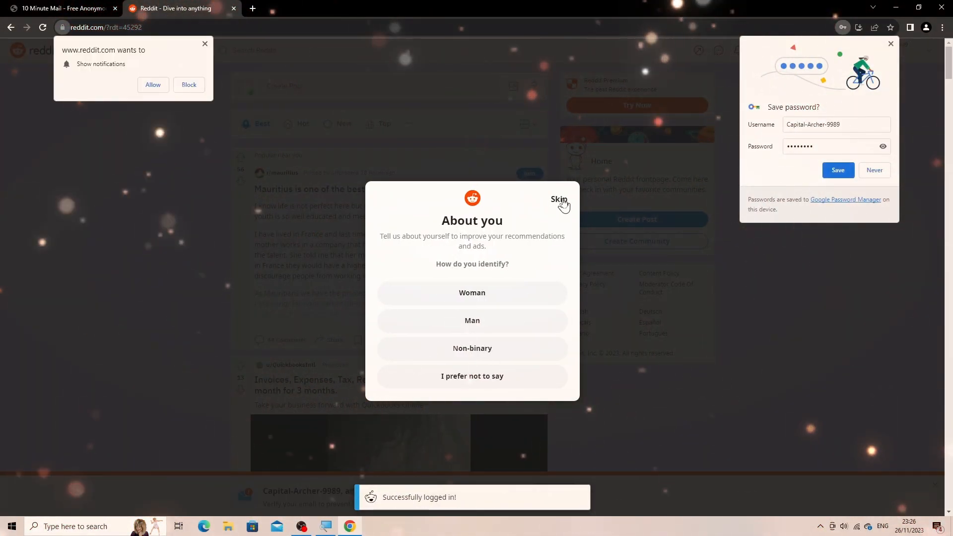
left_click(558, 202)
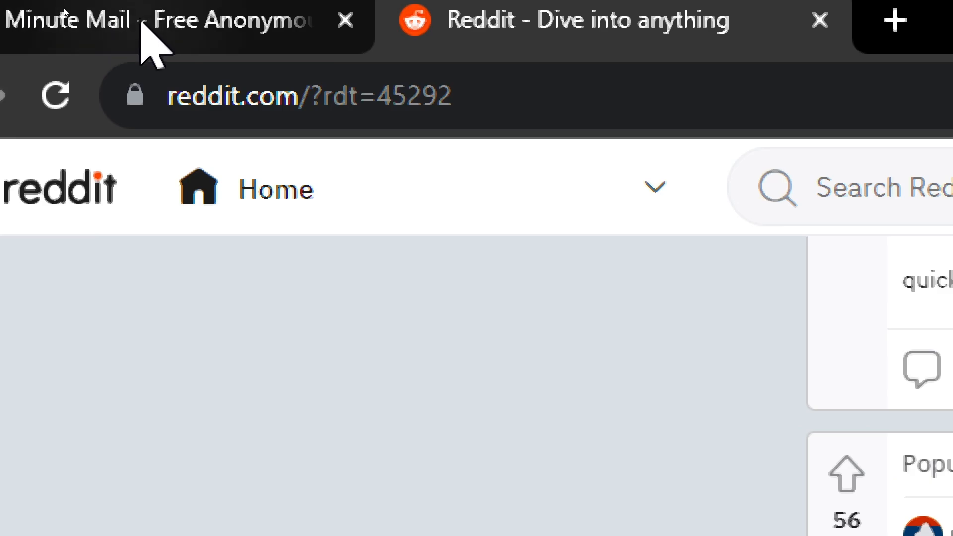
Switch back to the 10 Minute Mail tab and close Chrome.
left_click(91, 20)
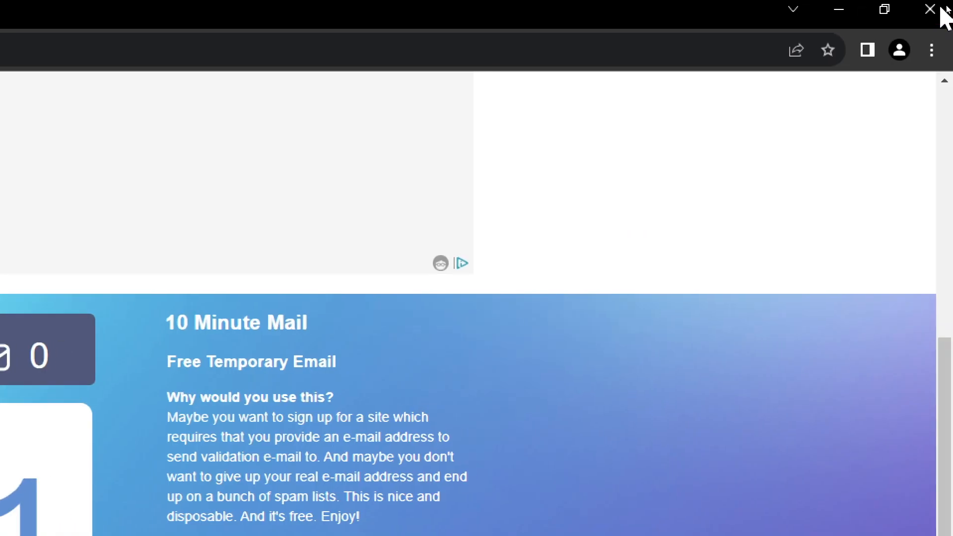
left_click(929, 9)
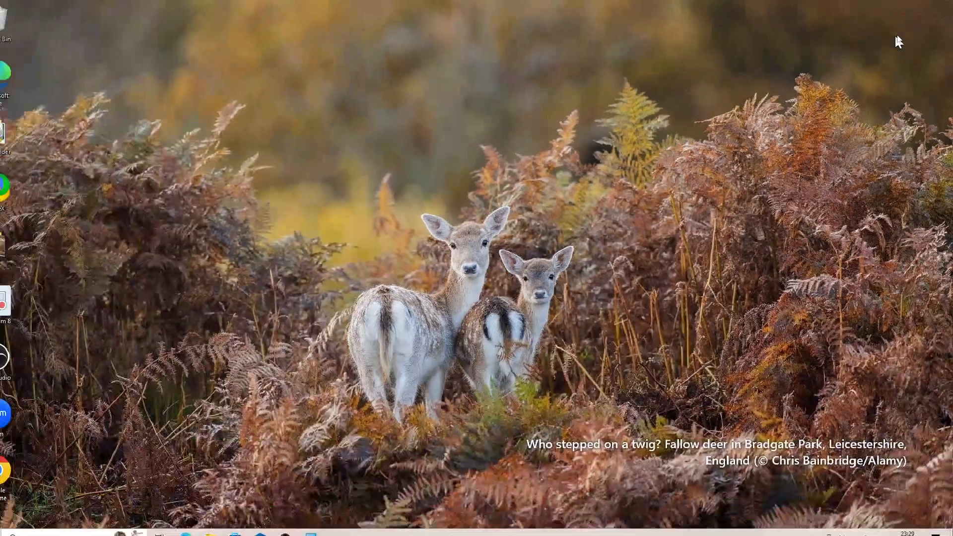